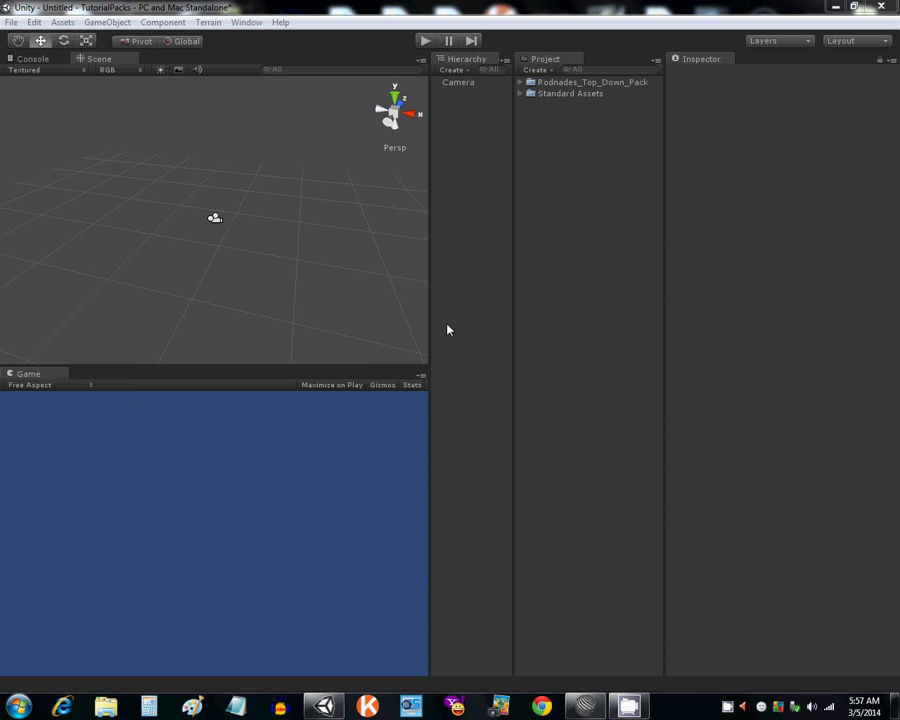
mouse_move(564, 88)
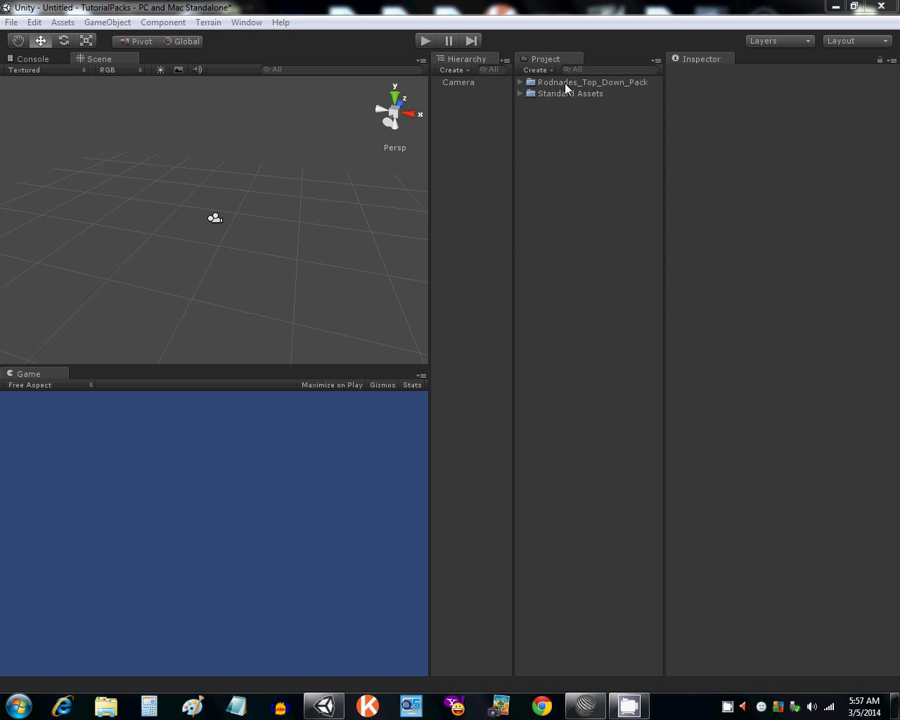
mouse_move(562, 90)
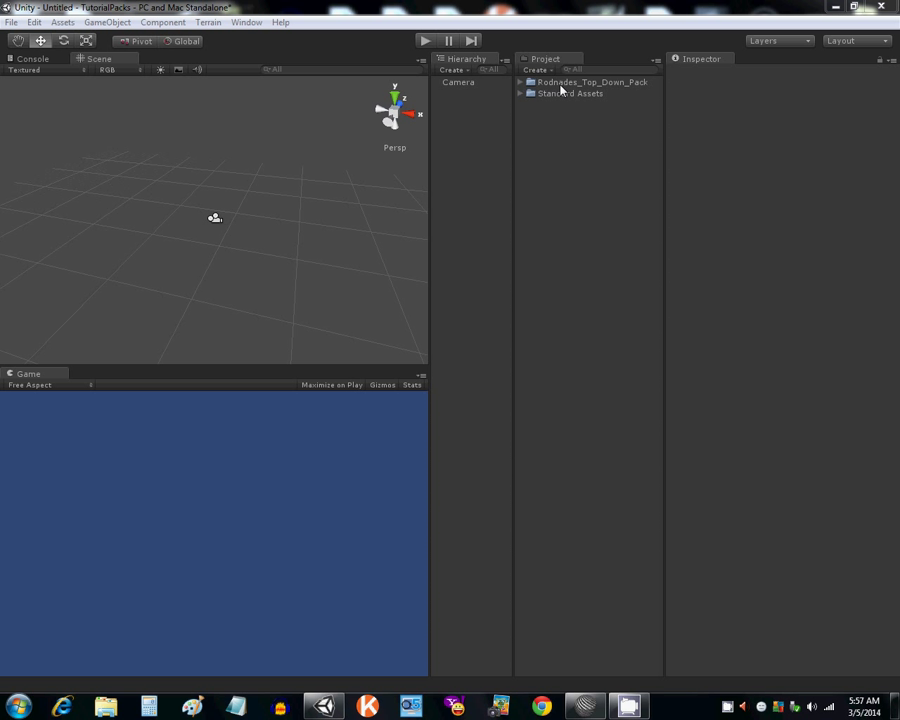
Expand the Rodrades top-down folder and its Prefabs folder in the Project panel.
left_click(520, 82)
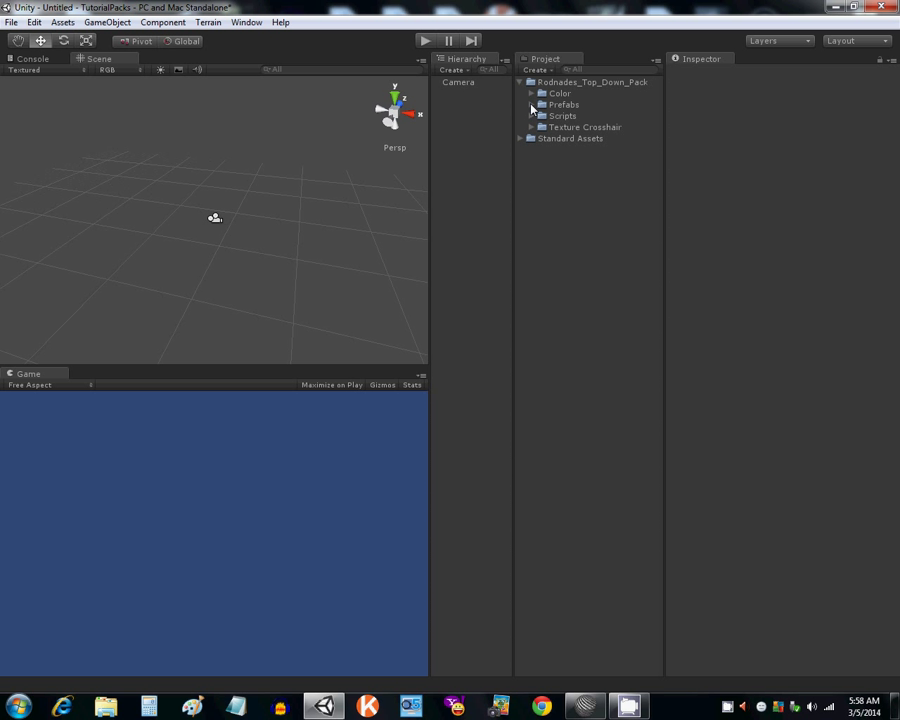
left_click(532, 104)
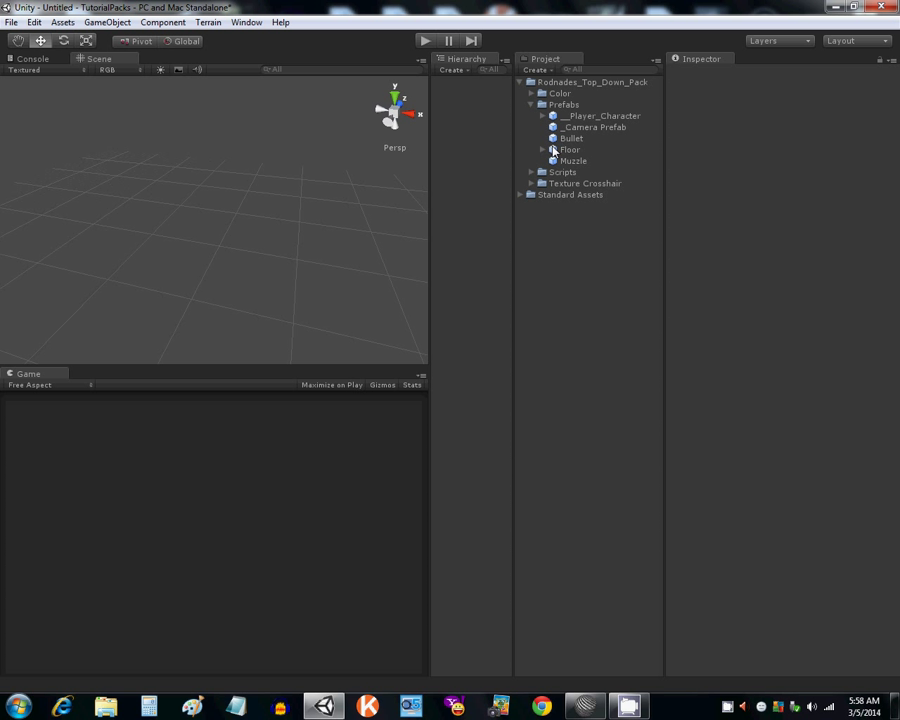
Add the Floor, _Player_Character and _Camera Prefab prefabs to the Hierarchy.
left_click(570, 148)
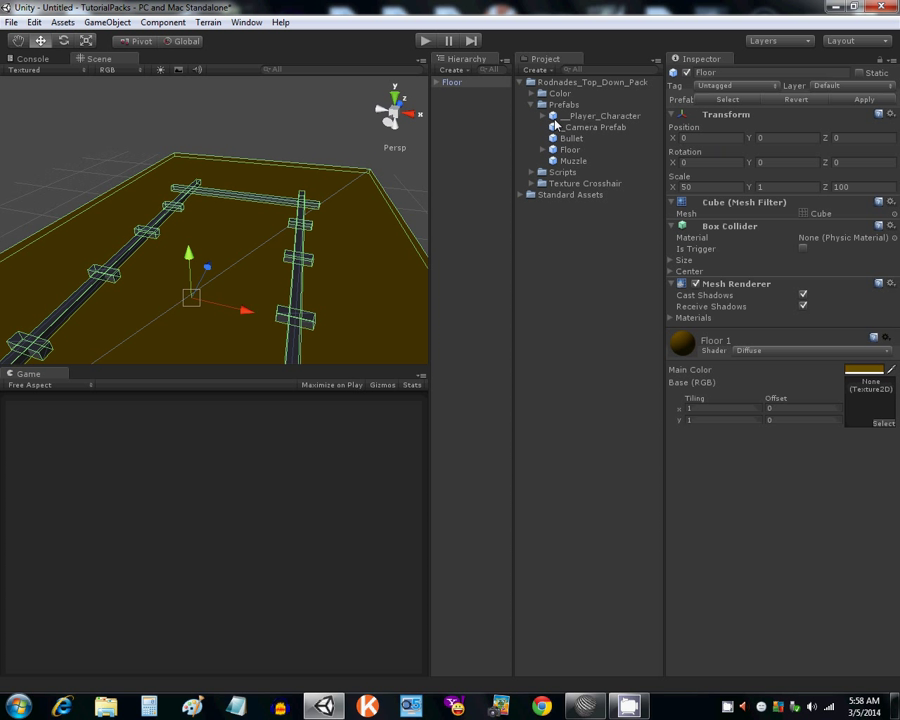
left_click(600, 114)
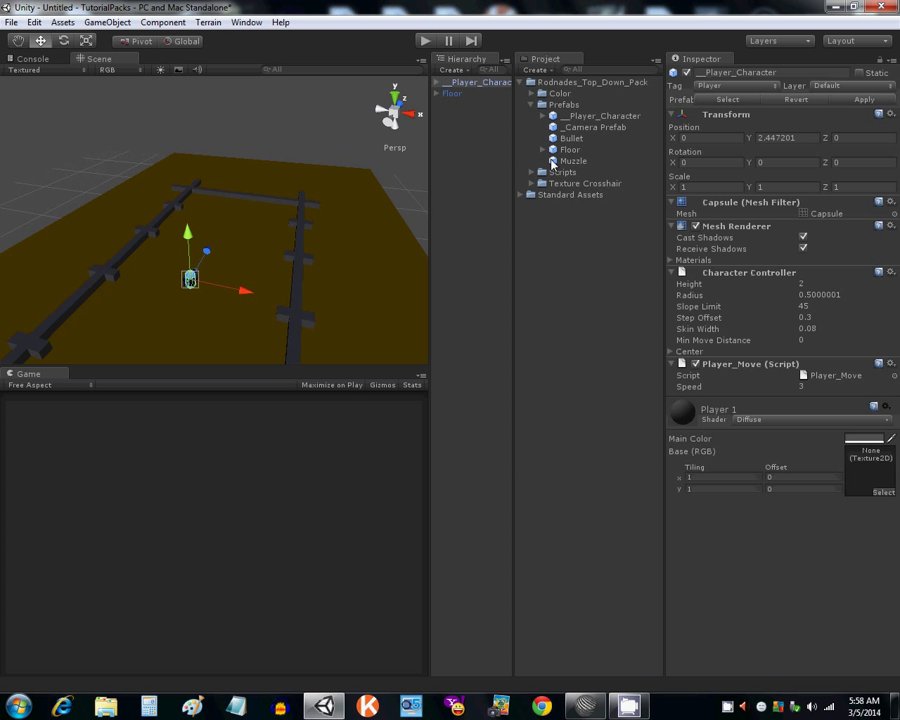
left_click(596, 128)
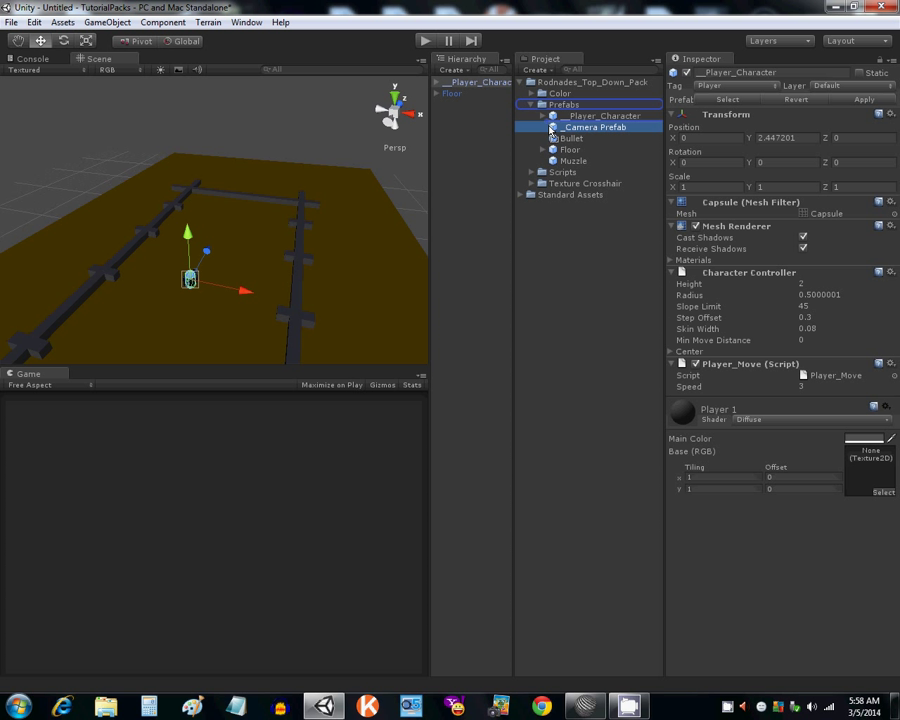
left_click(596, 126)
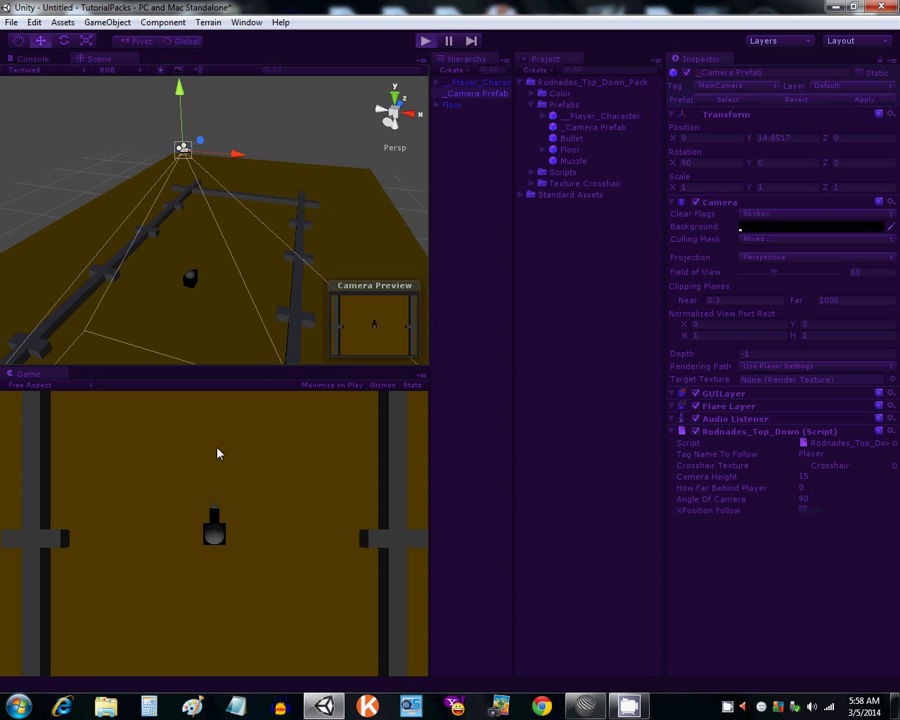
left_click(424, 40)
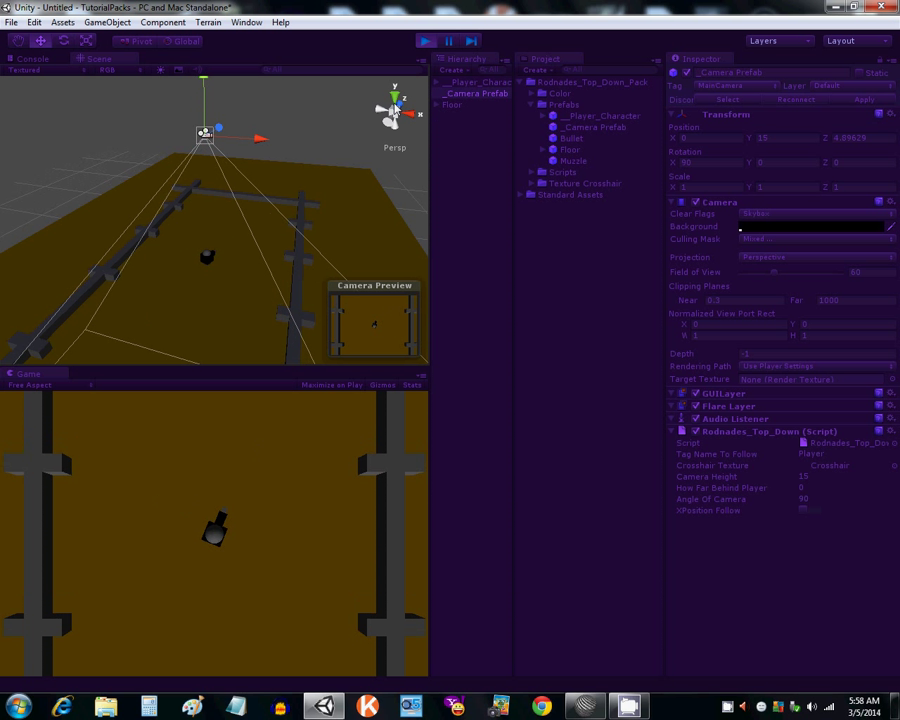
left_click(472, 94)
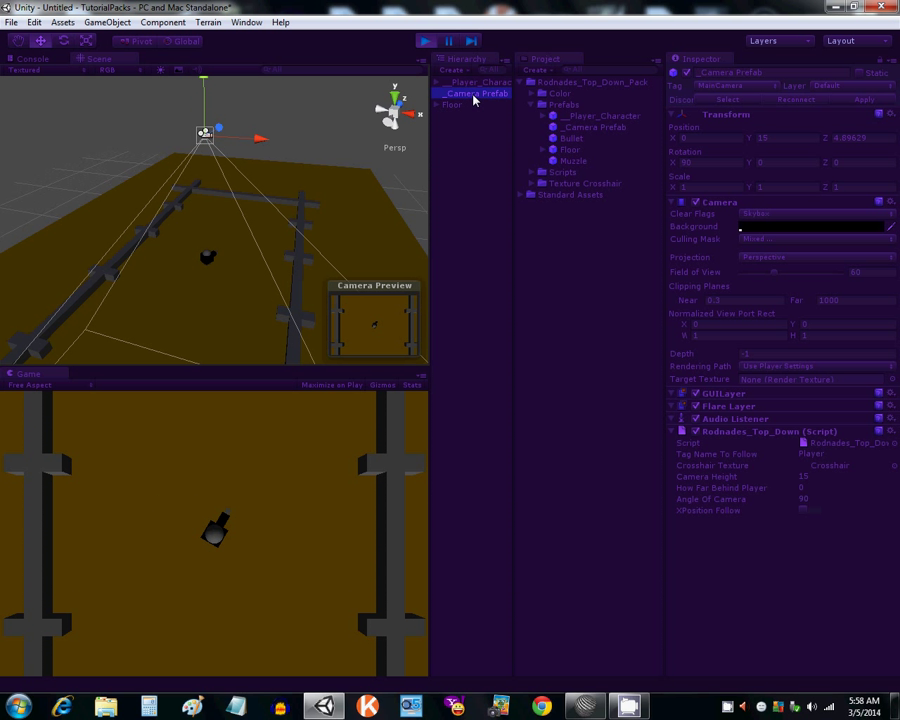
mouse_move(744, 460)
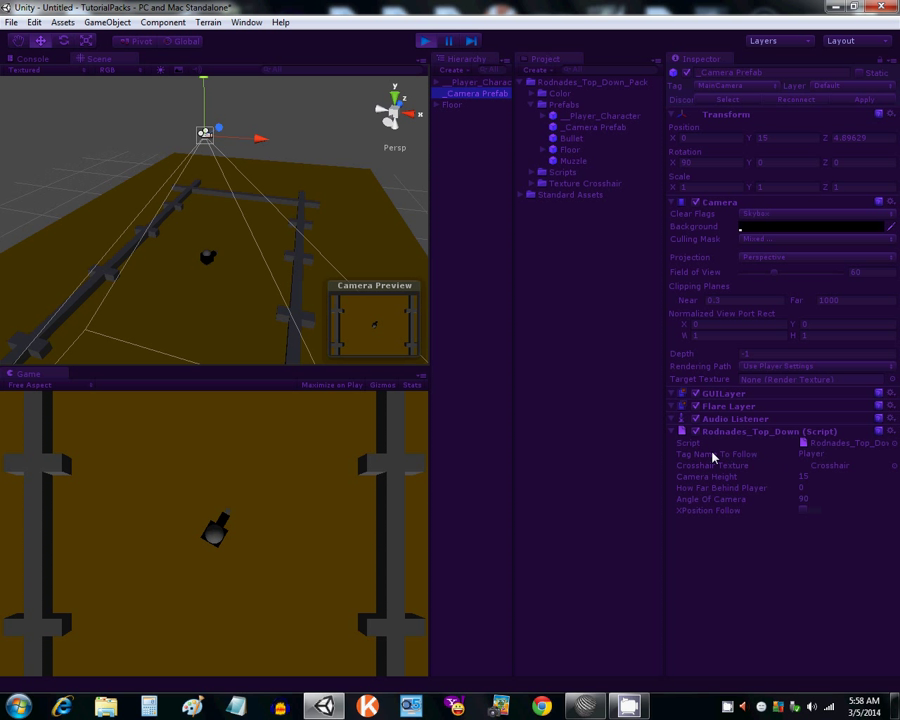
mouse_move(718, 462)
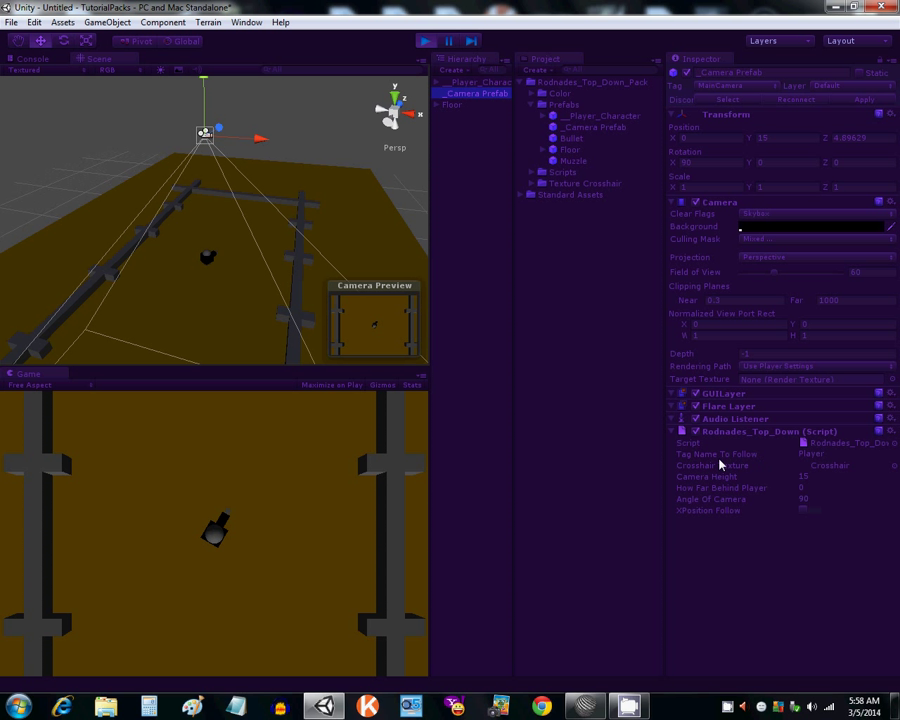
mouse_move(368, 368)
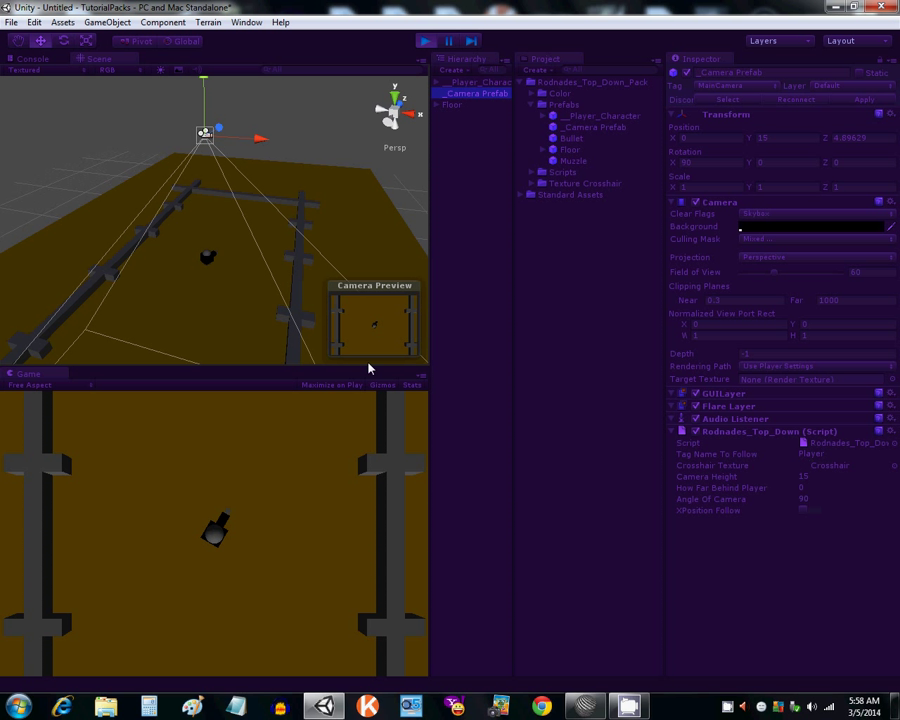
left_click(476, 82)
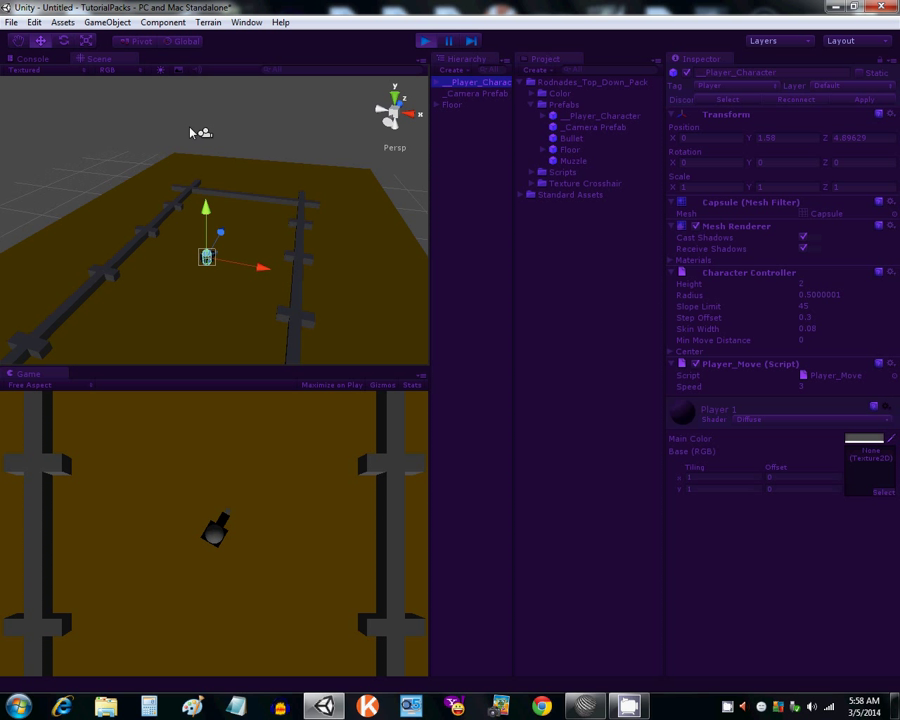
left_click(476, 94)
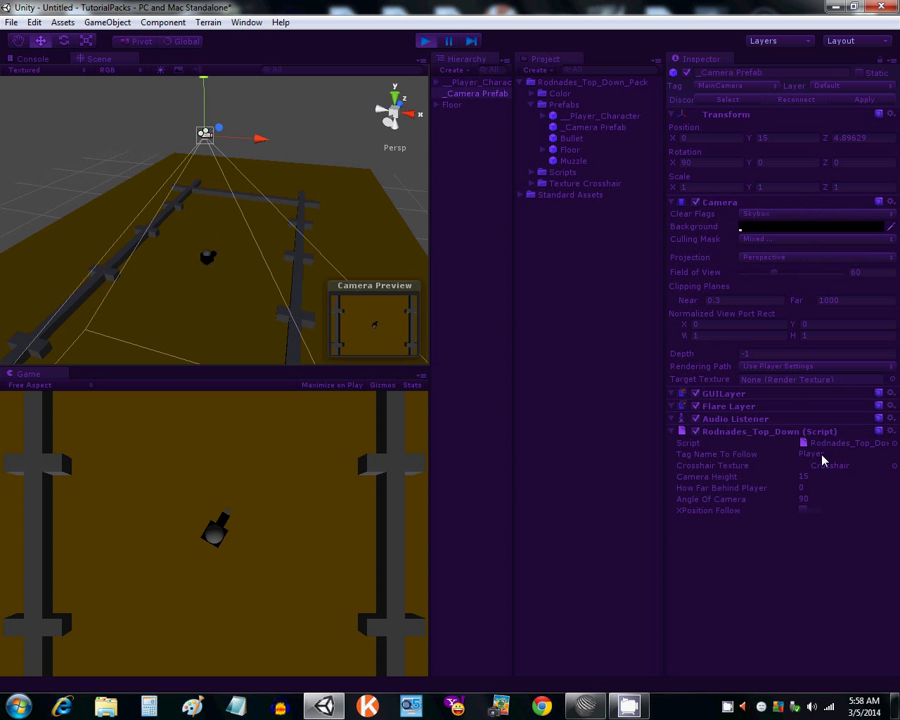
left_click(736, 464)
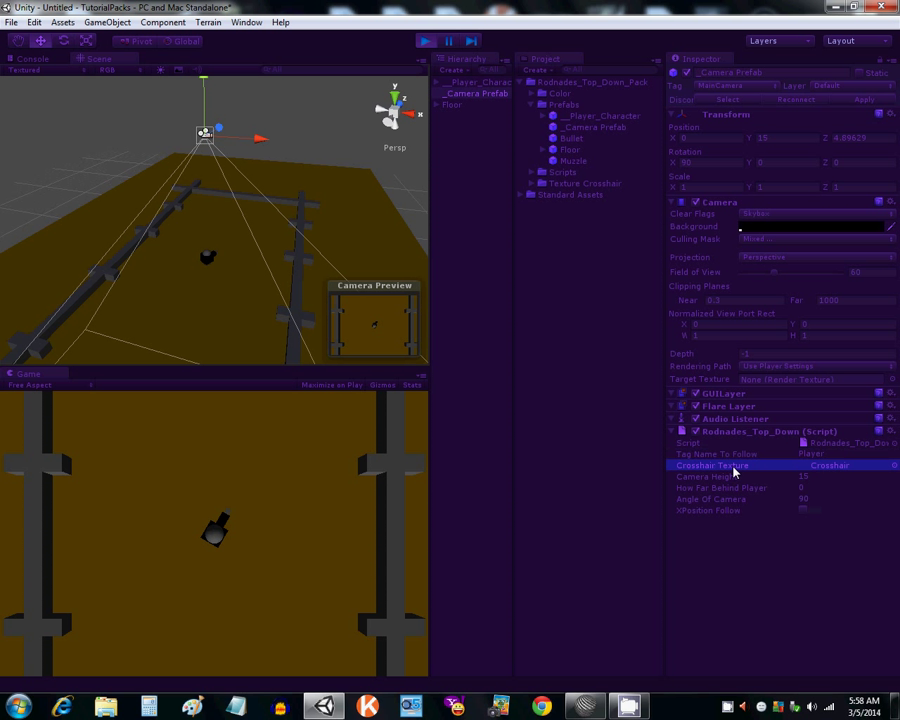
mouse_move(550, 172)
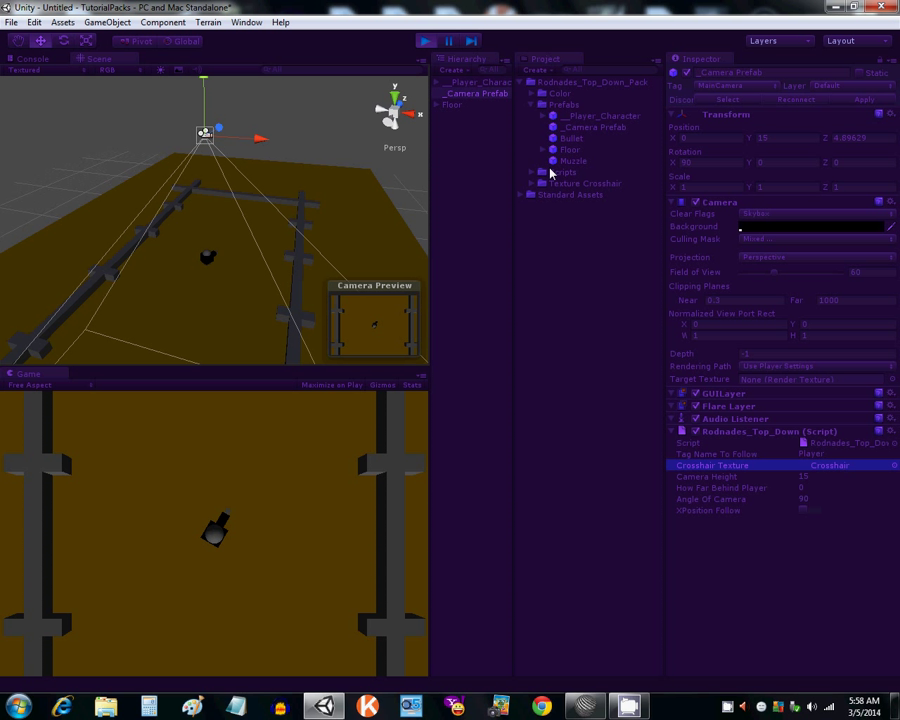
Expand the Texture Crosshair folder to reveal the crosshair texture.
left_click(532, 184)
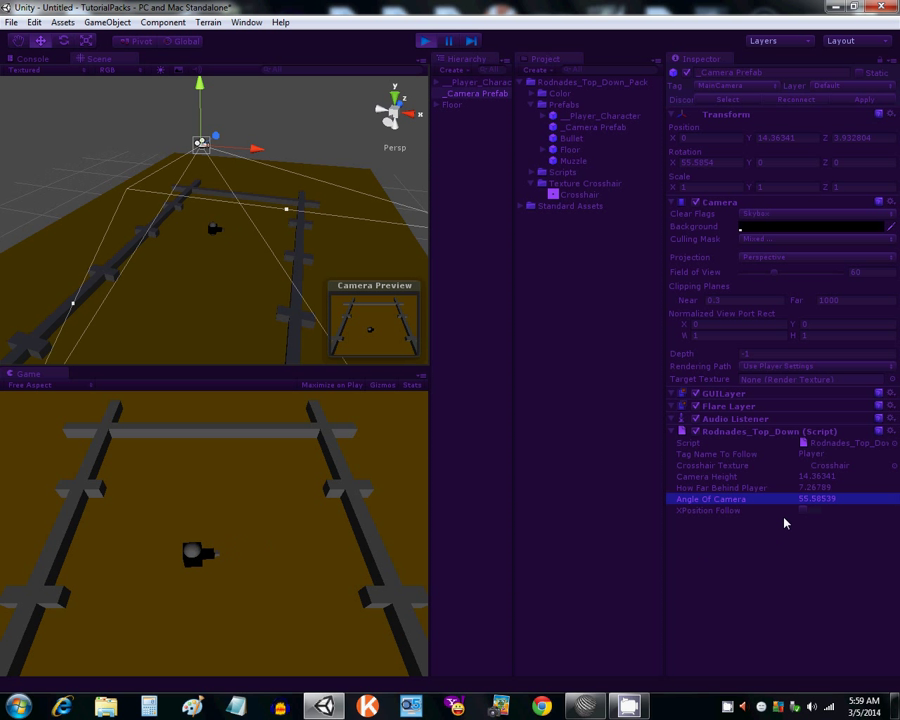
mouse_move(800, 528)
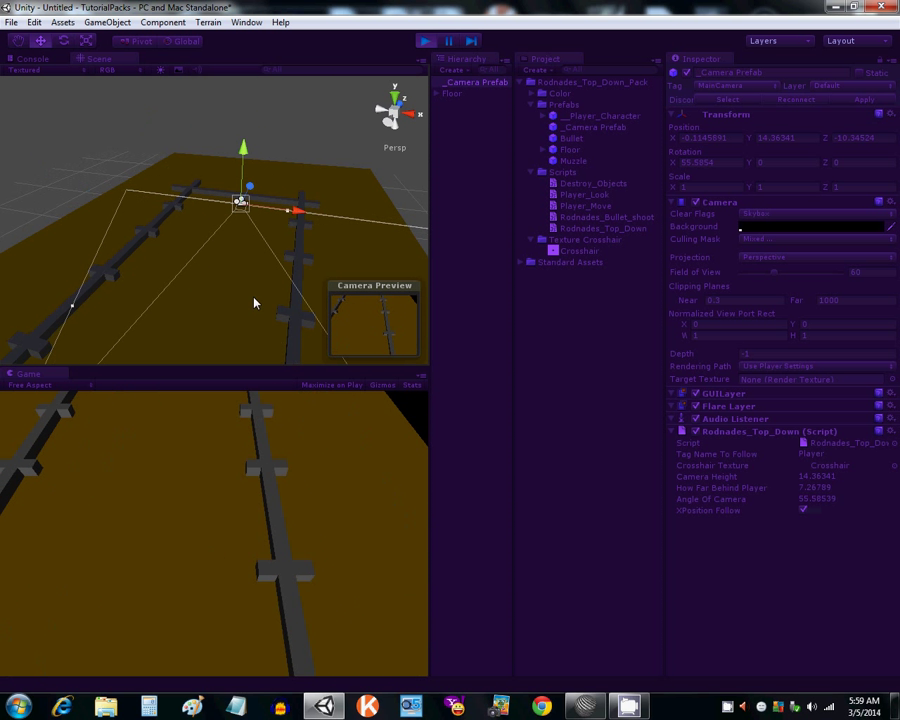
Move the camera across the Scene view, select the player character and stop play mode.
left_click_drag(240, 200, 284, 184)
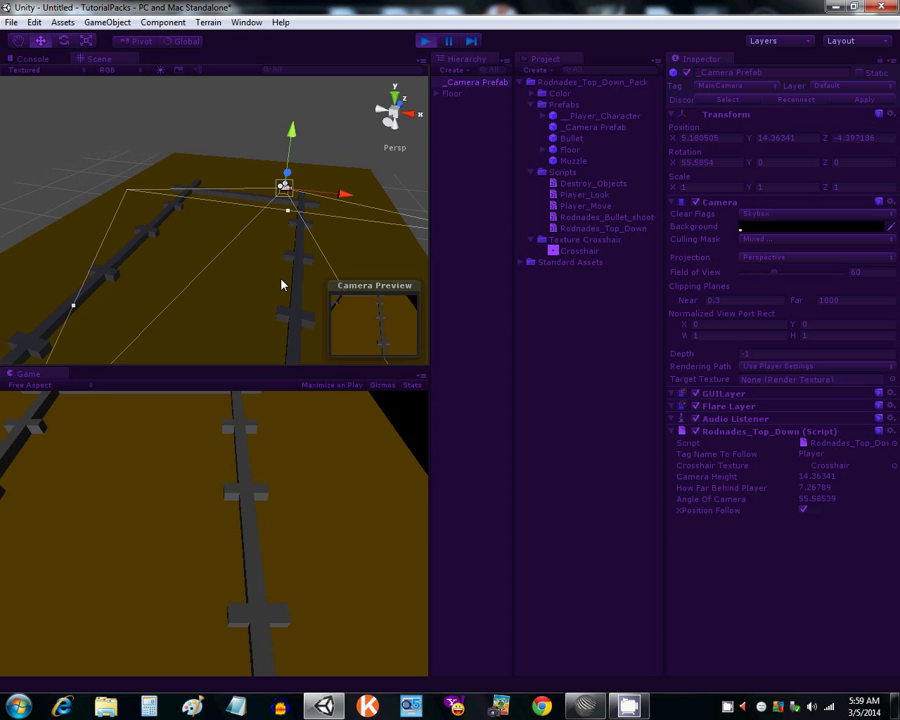
left_click_drag(284, 184, 180, 144)
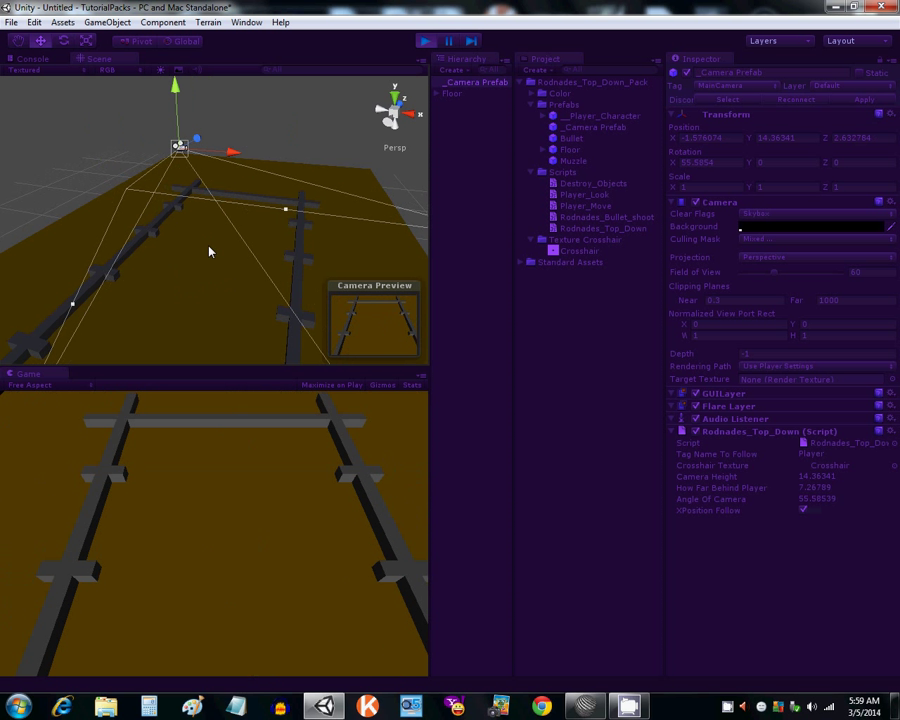
left_click(596, 116)
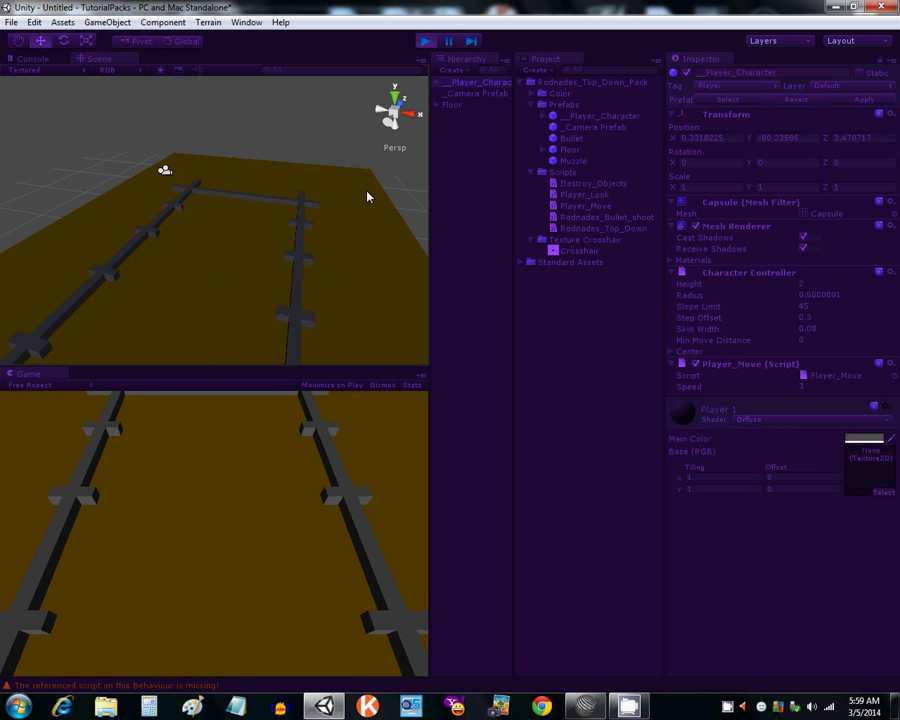
left_click(424, 40)
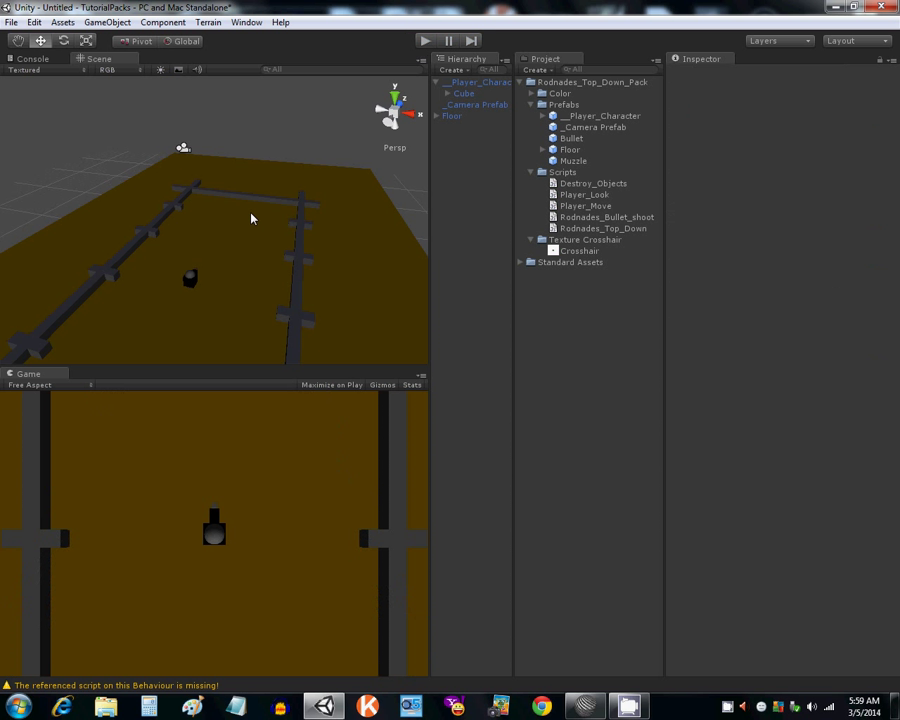